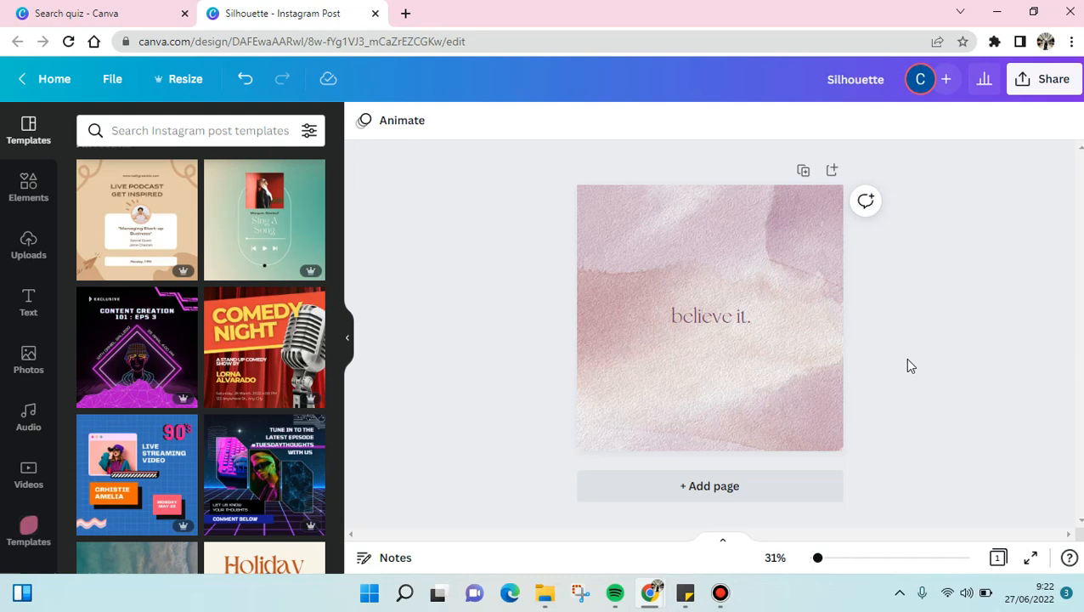
mouse_move(887, 358)
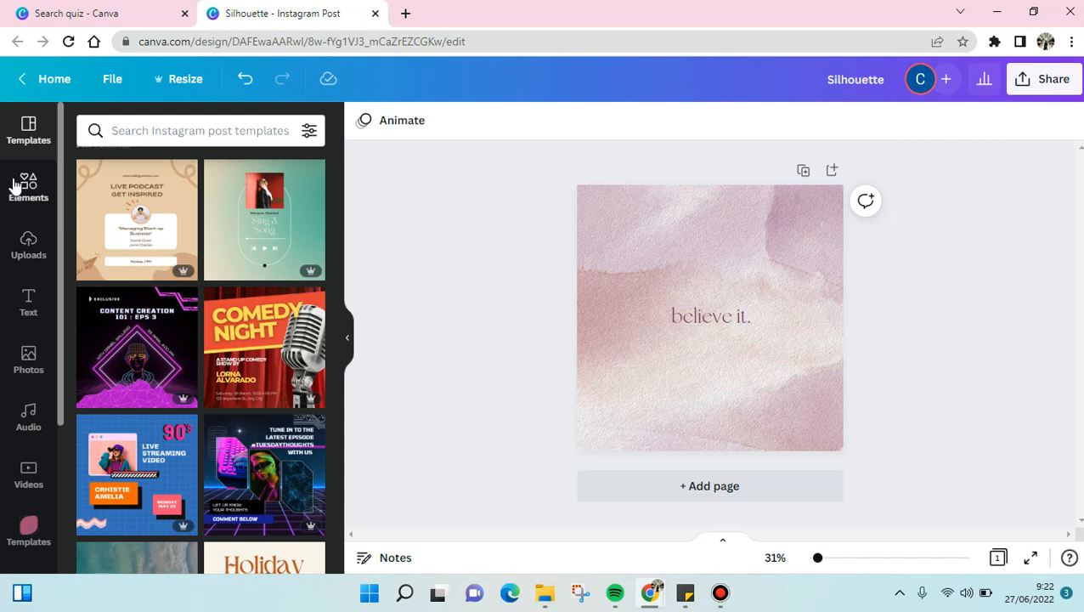
Open the Elements panel from the left sidebar
click(28, 185)
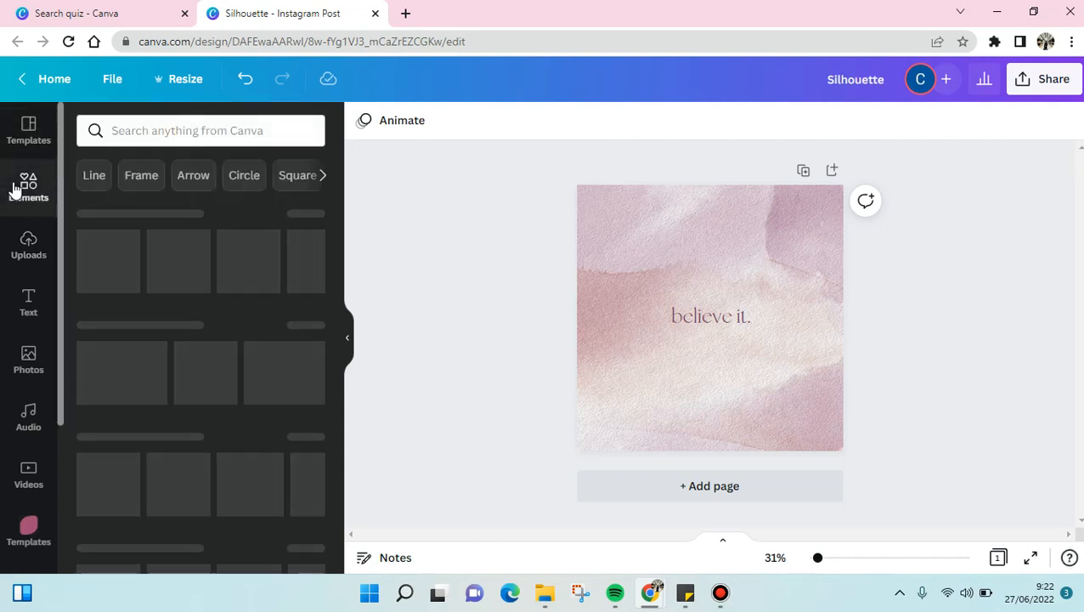
click(28, 185)
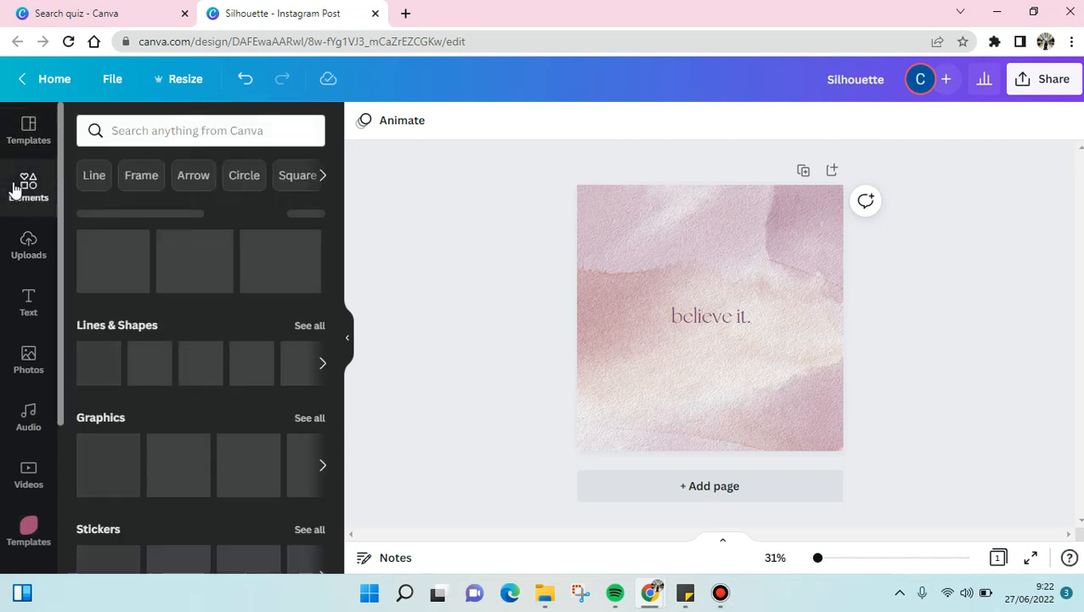
click(29, 185)
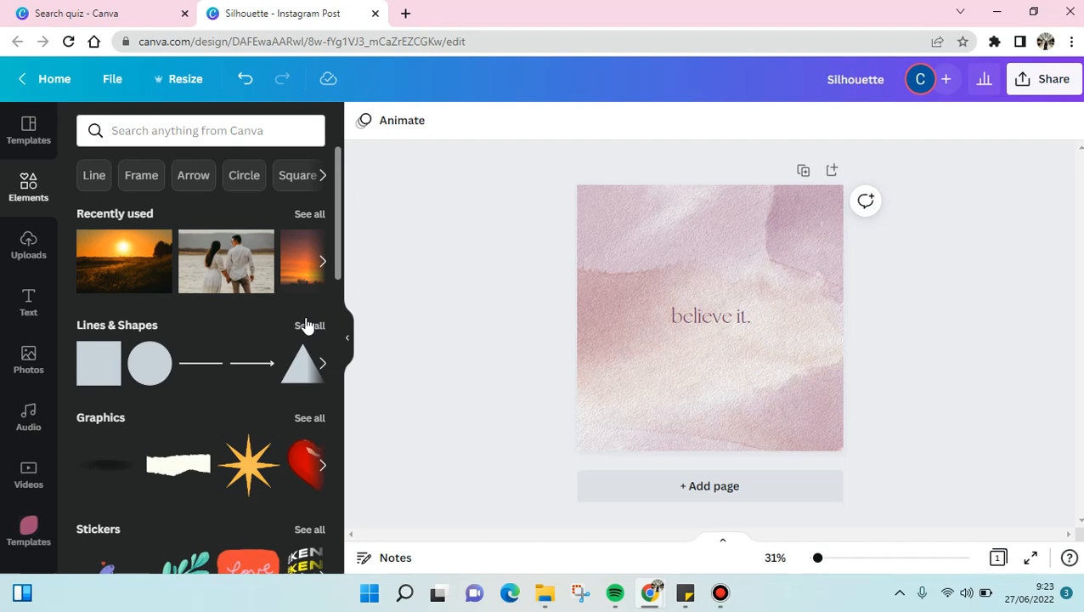
Open the full Lines & Shapes collection and browse its lines, shapes and arrows
click(309, 324)
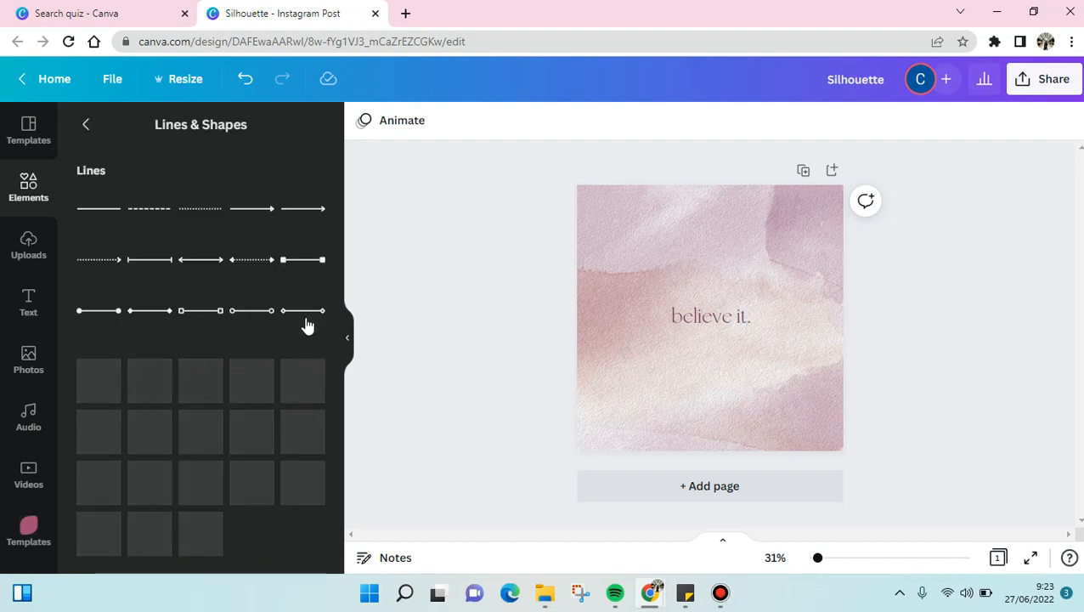
scroll(down, 3)
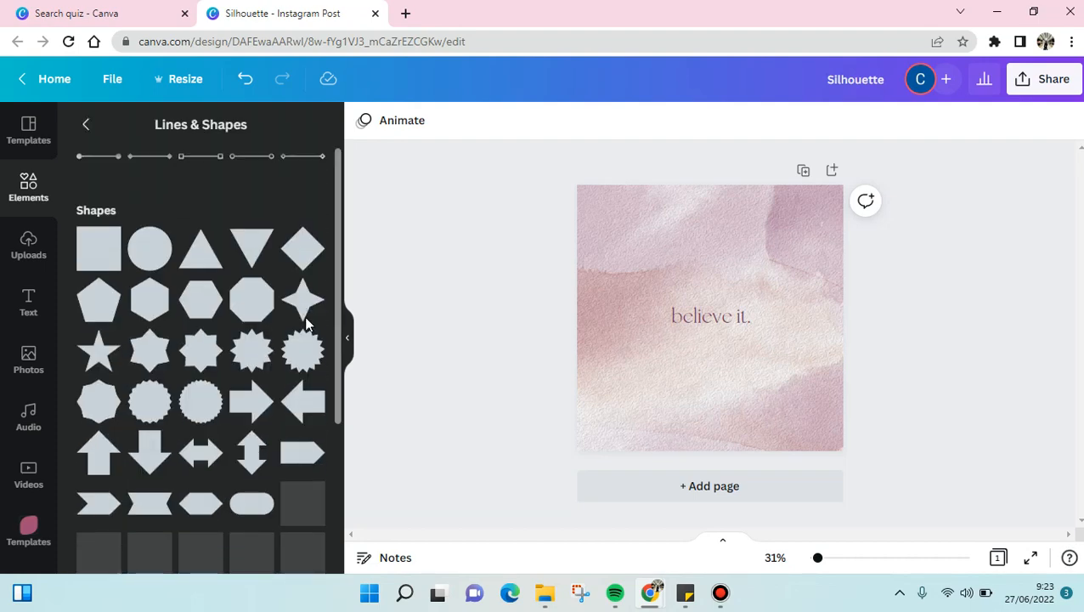
scroll(down, 3)
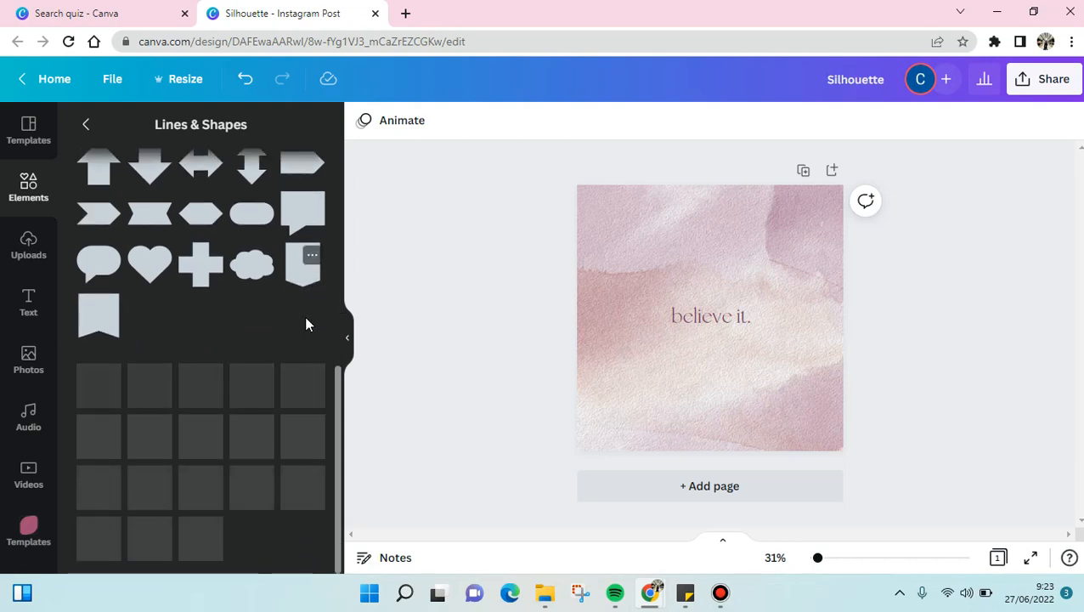
scroll(down, 3)
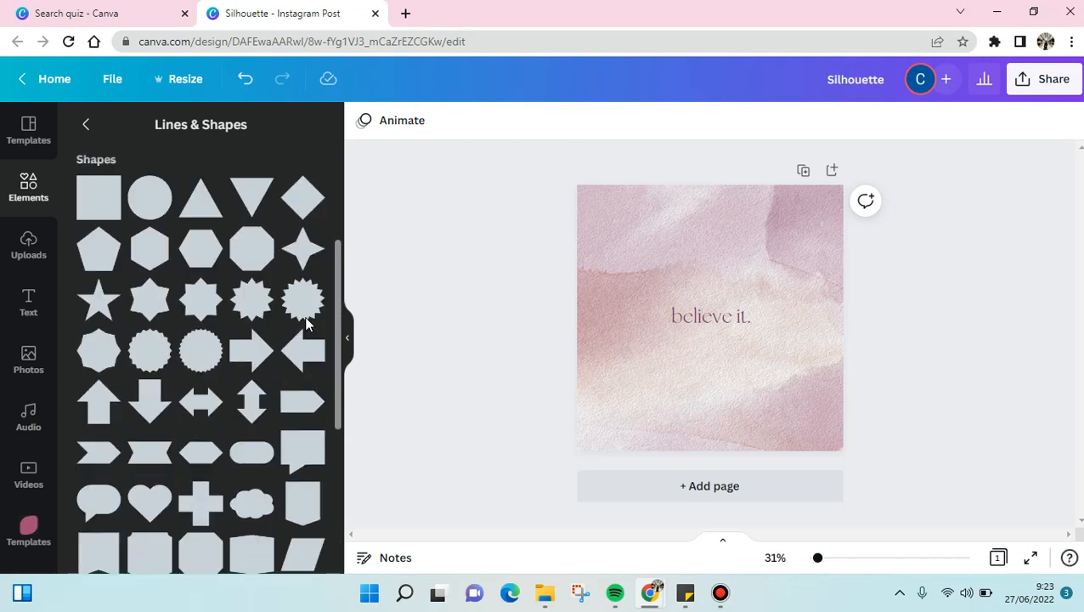
scroll(down, 3)
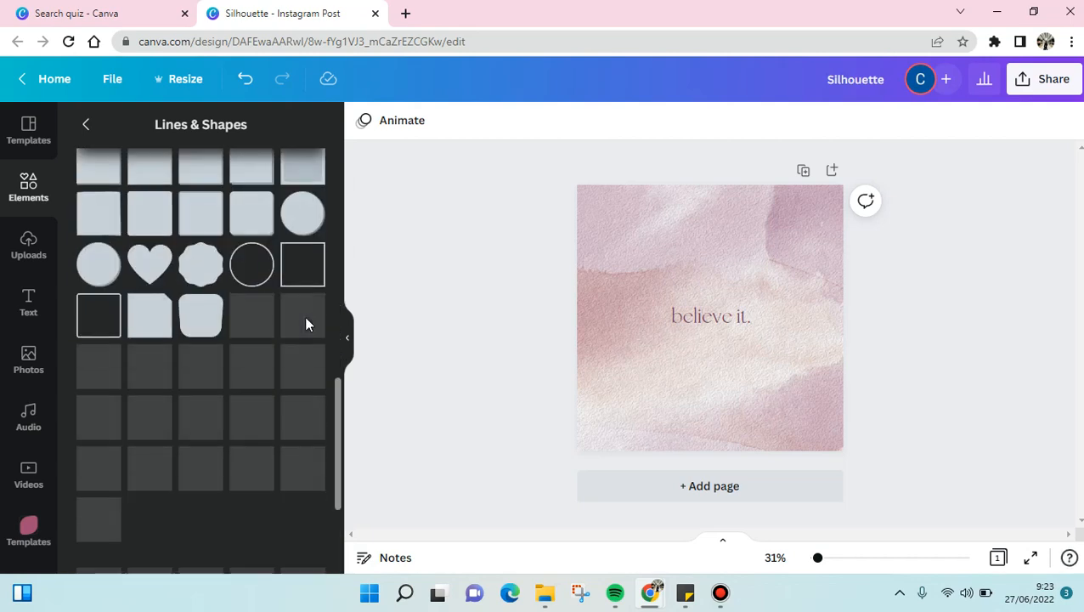
scroll(down, 3)
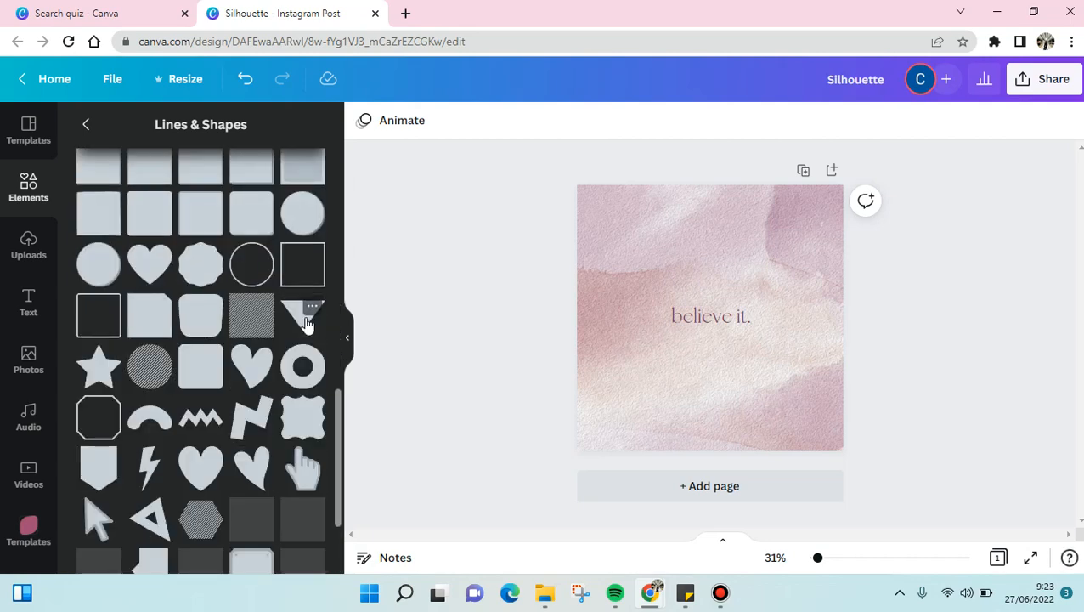
scroll(down, 3)
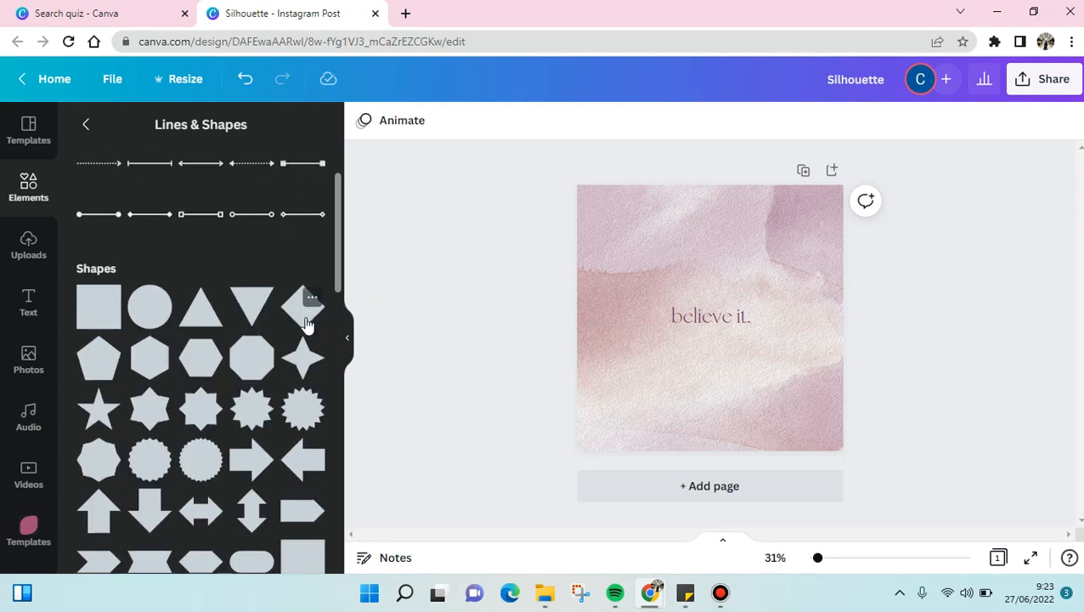
scroll(down, 3)
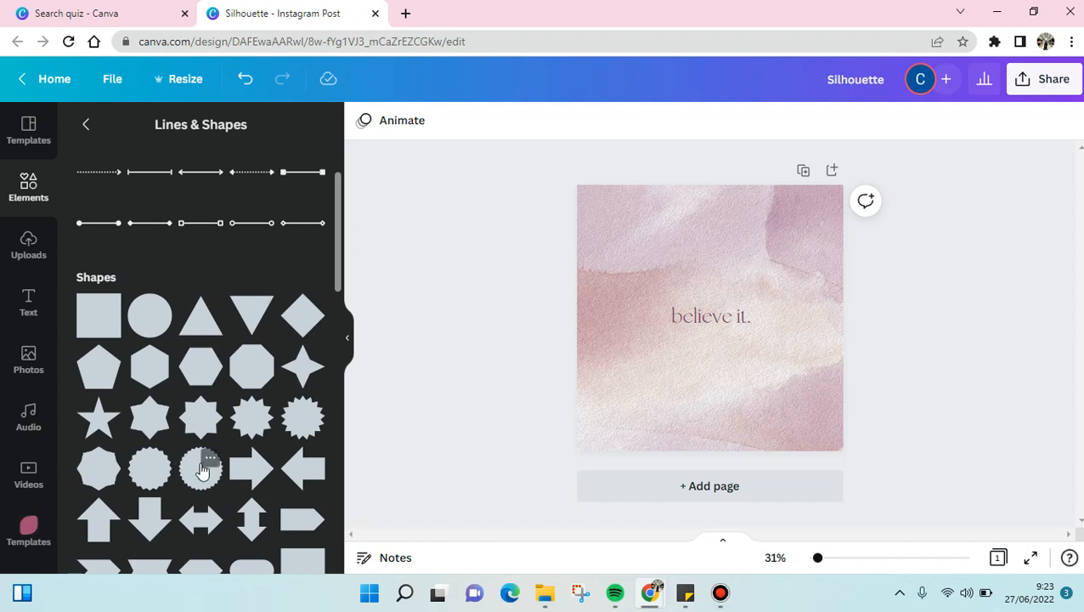
scroll(down, 3)
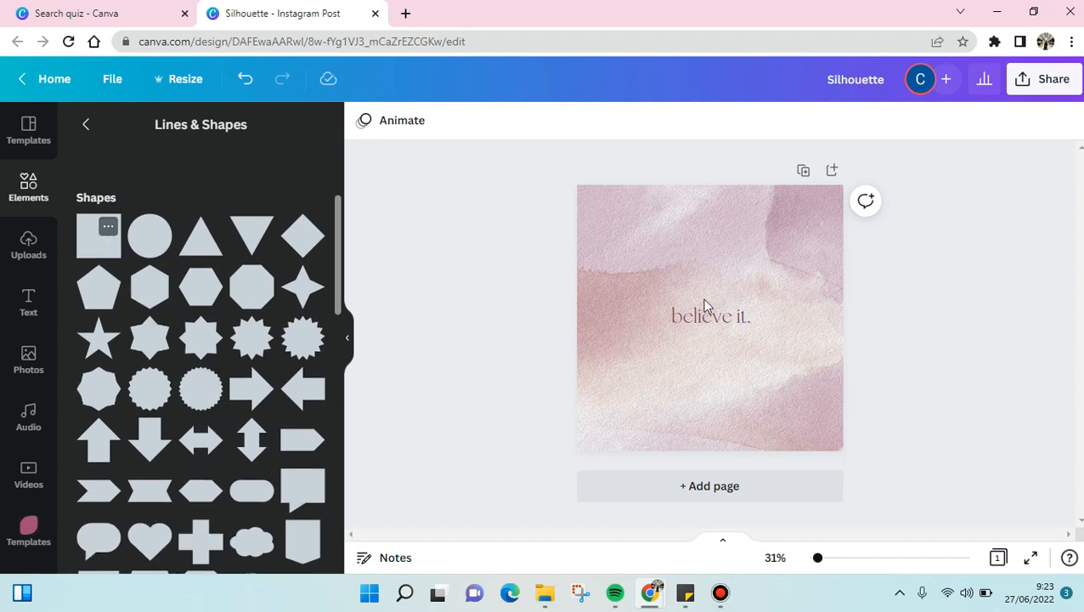
Add a square shape and enlarge it into a rectangle centred over 'believe it.'
click(98, 236)
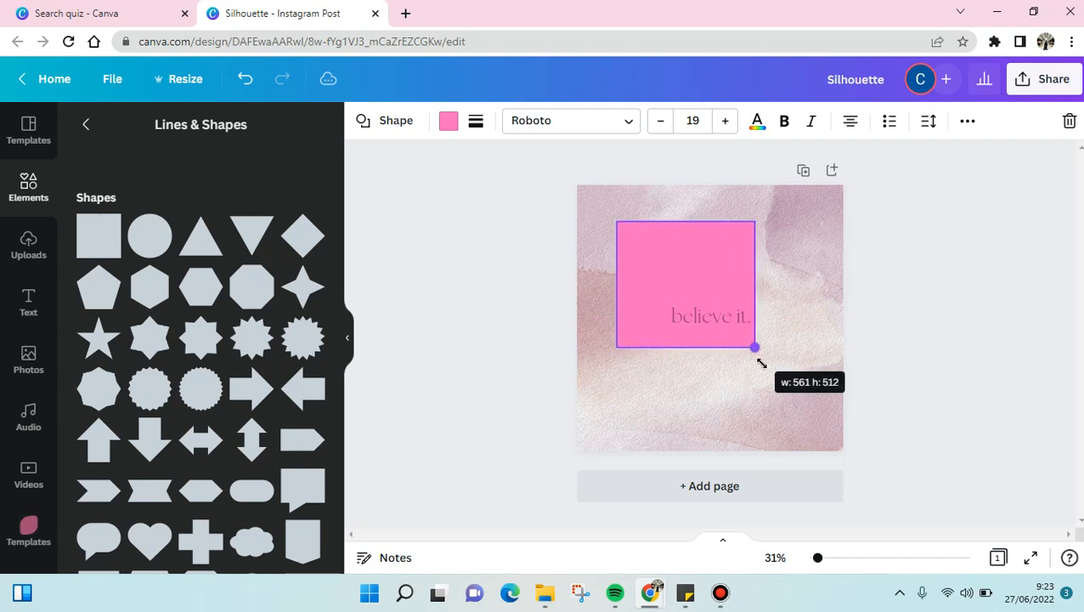
drag(754, 347, 818, 392)
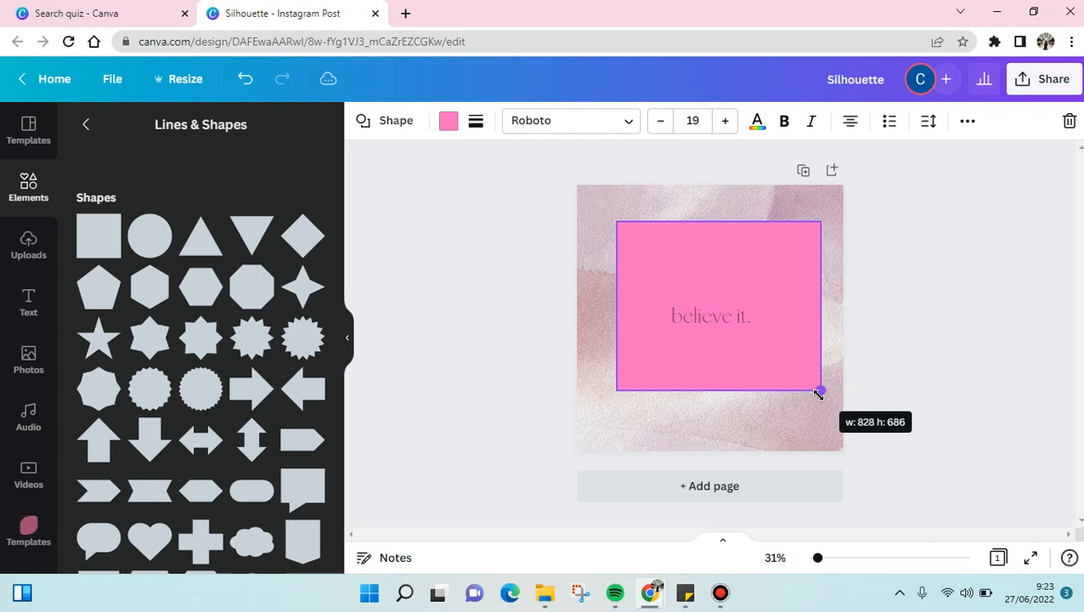
drag(817, 390, 809, 379)
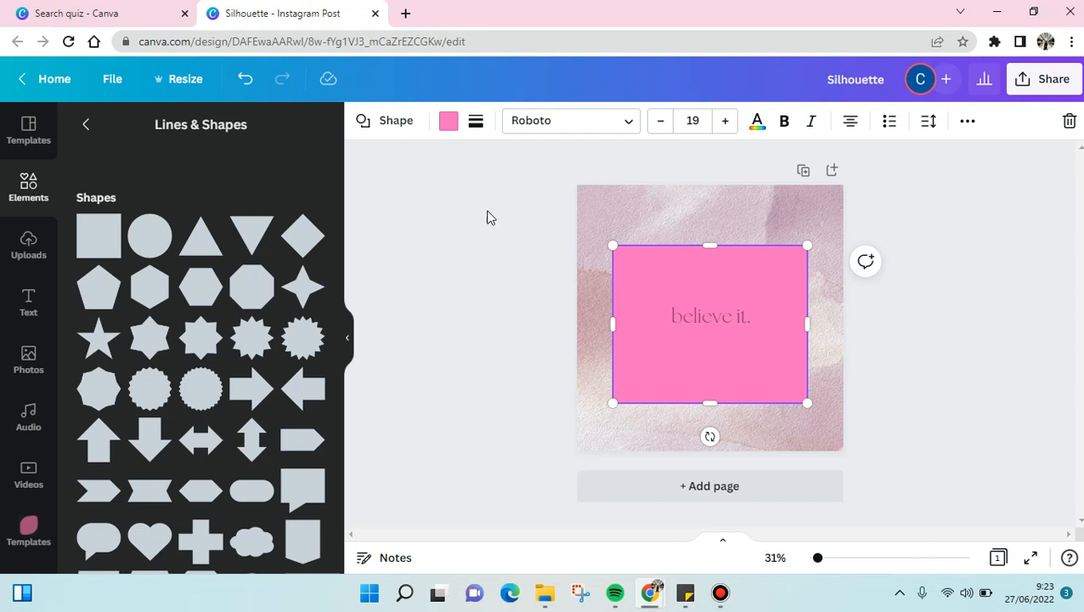
mouse_move(475, 121)
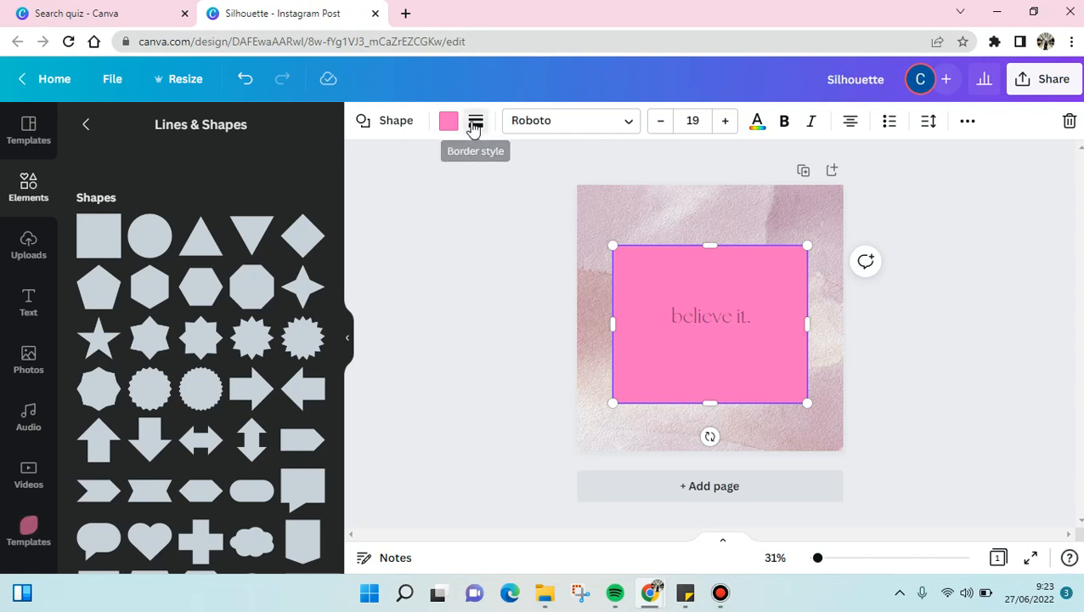
Give the pink rectangle a solid border in Border style, then remove it
click(475, 120)
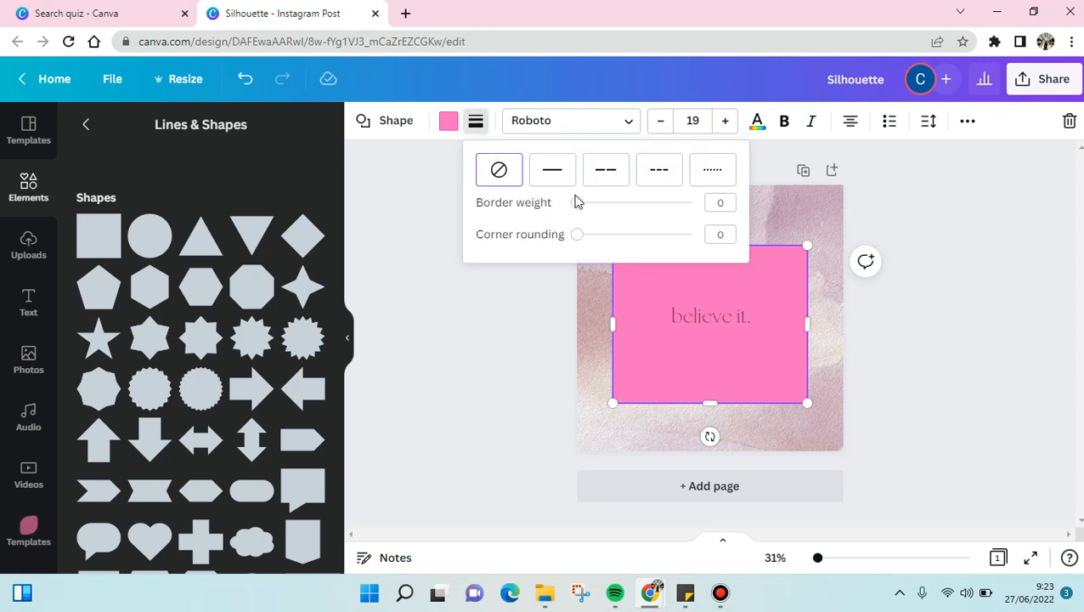
click(606, 170)
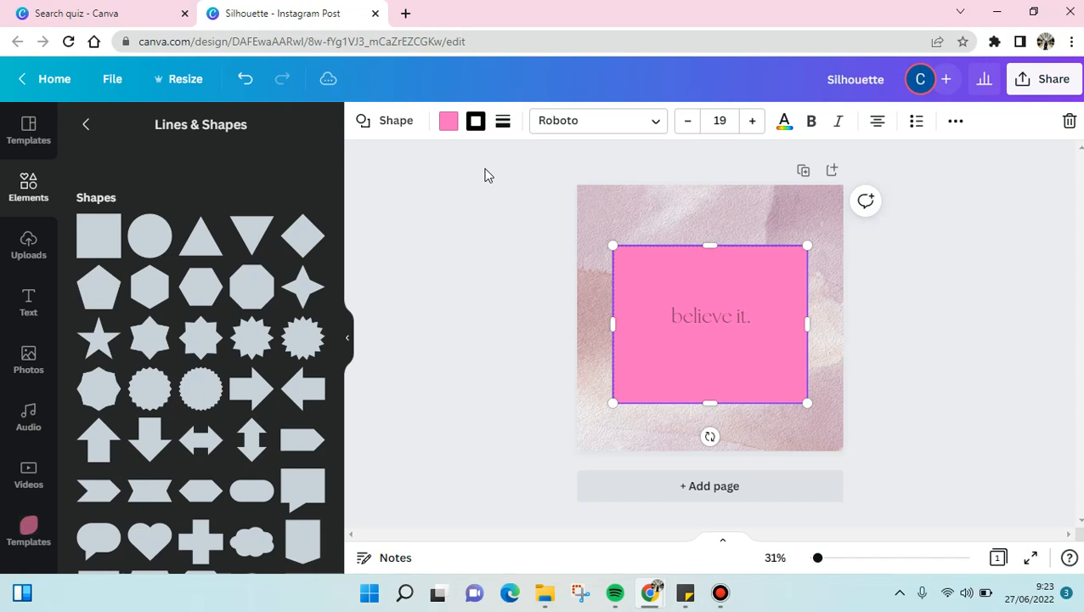
click(475, 119)
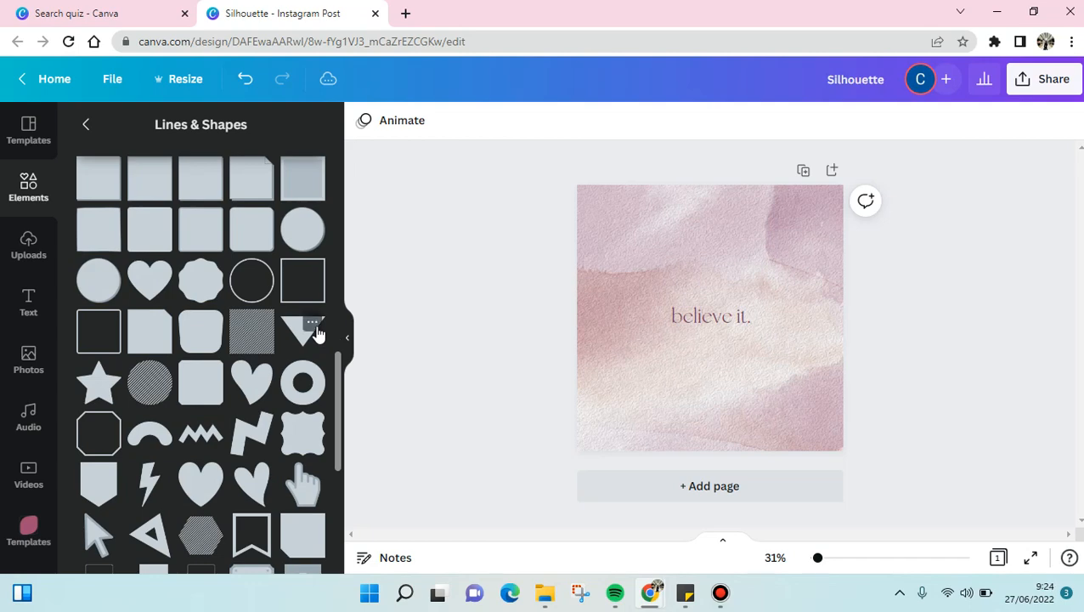
Move the ornamental frame top-left and enlarge it to surround 'believe it.'
scroll(down, 3)
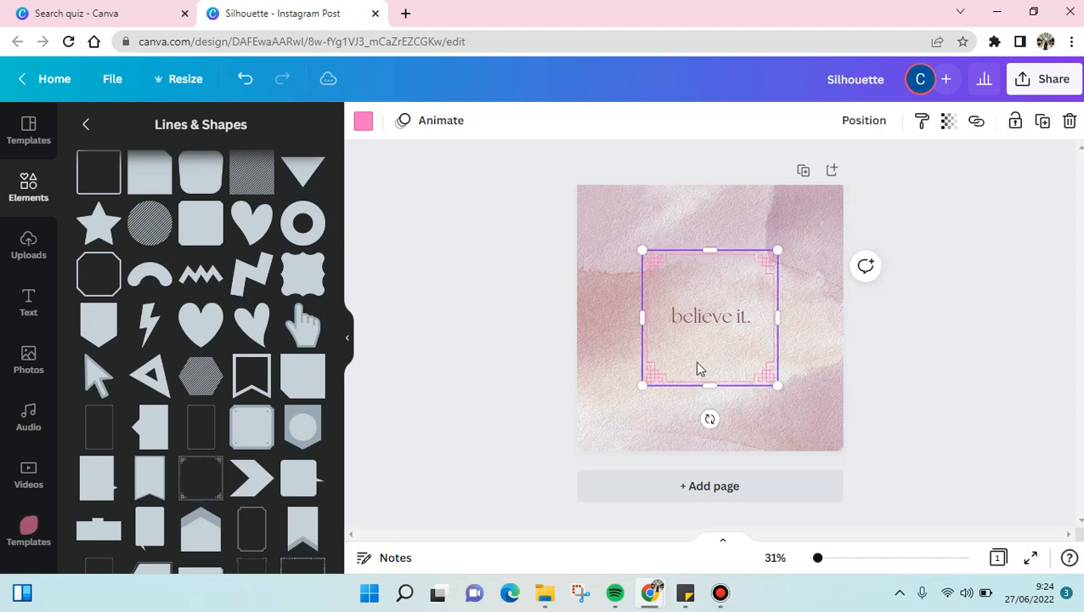
drag(709, 317, 674, 247)
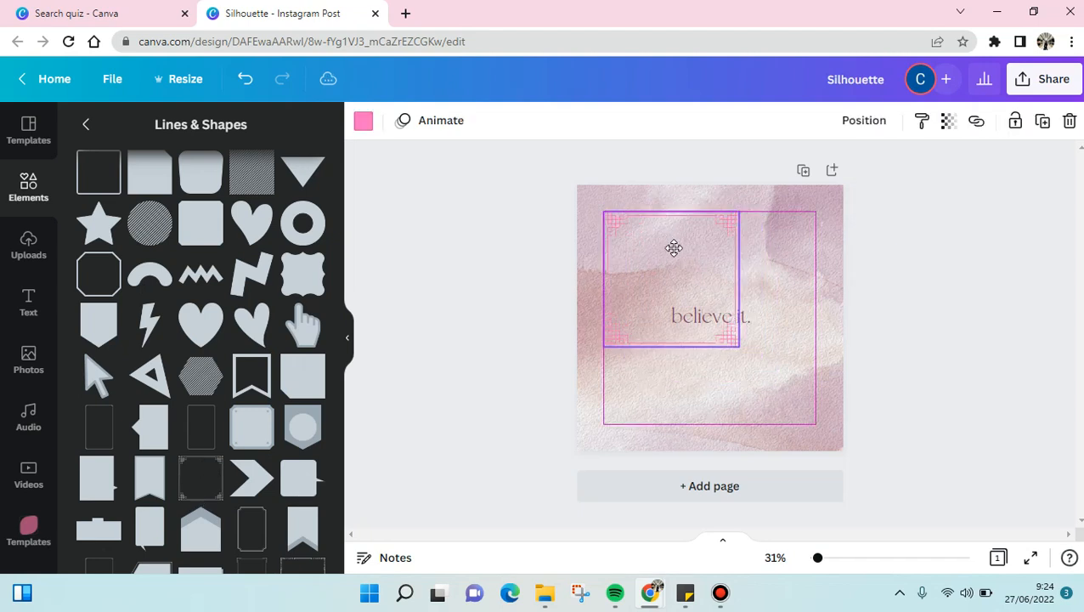
drag(737, 350, 822, 431)
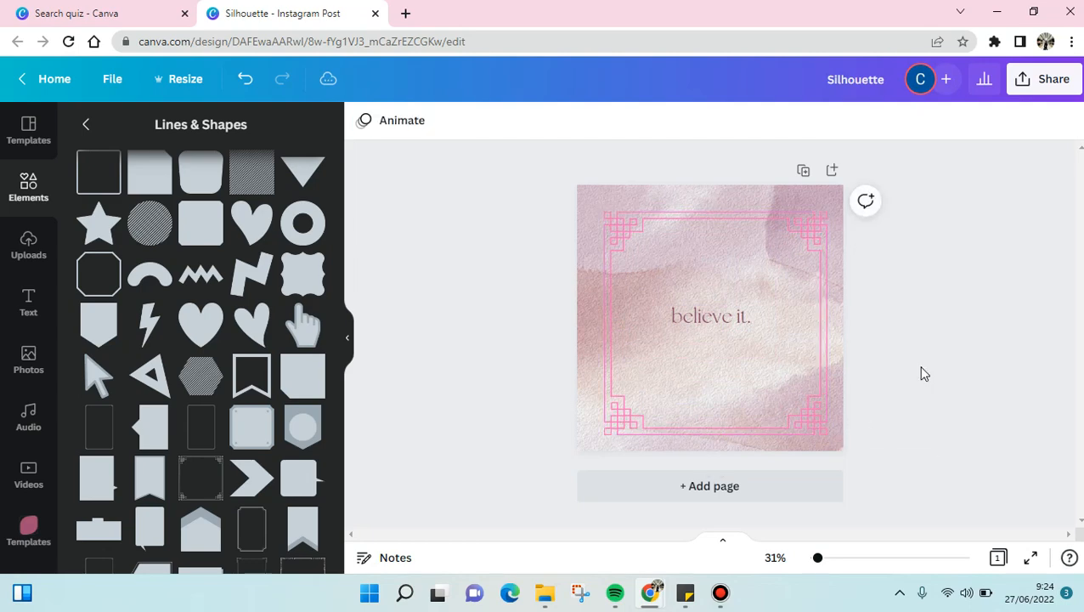
scroll(down, 3)
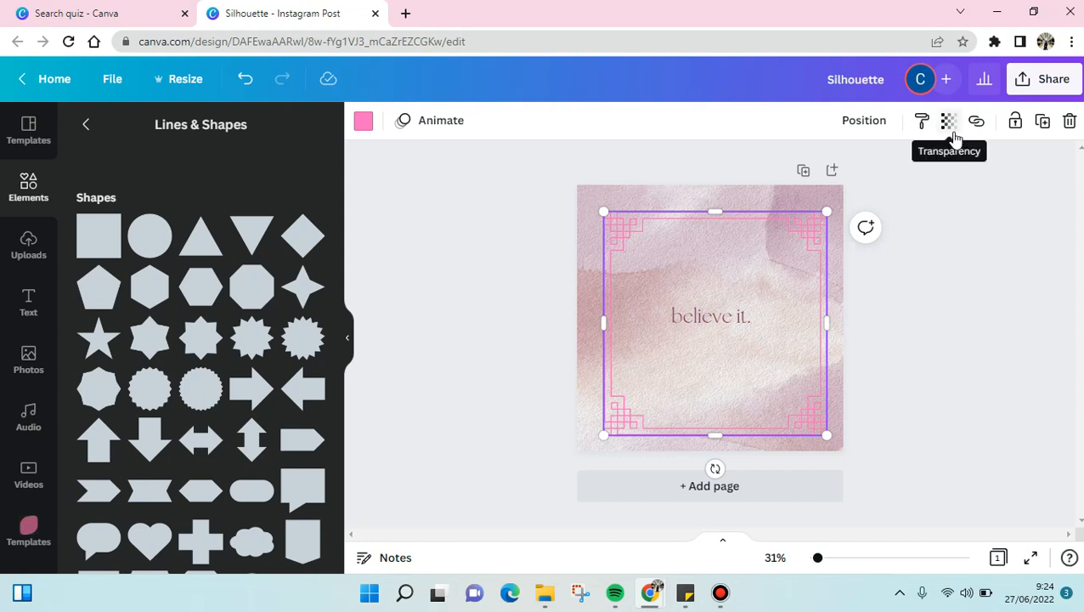
Fade the ornamental frame to about 60 transparency
click(949, 121)
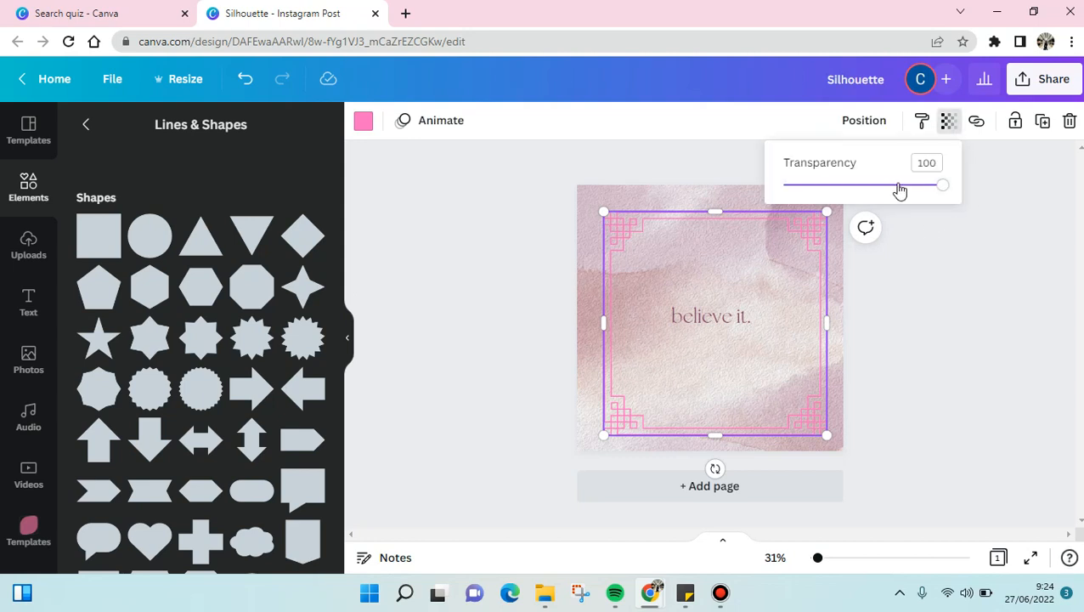
drag(941, 184, 861, 184)
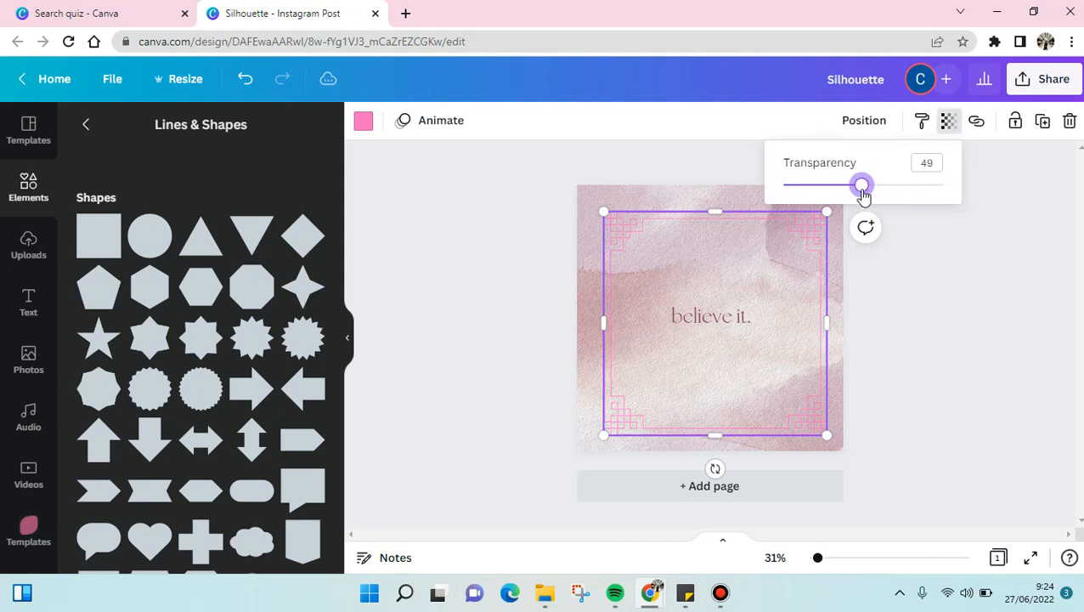
drag(862, 184, 881, 184)
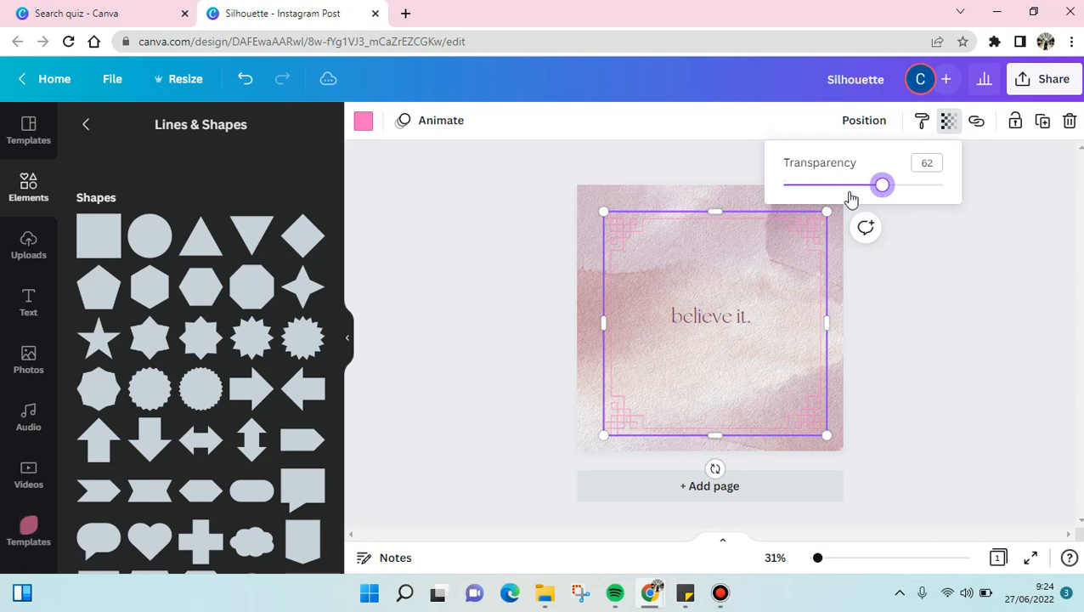
drag(881, 185, 857, 184)
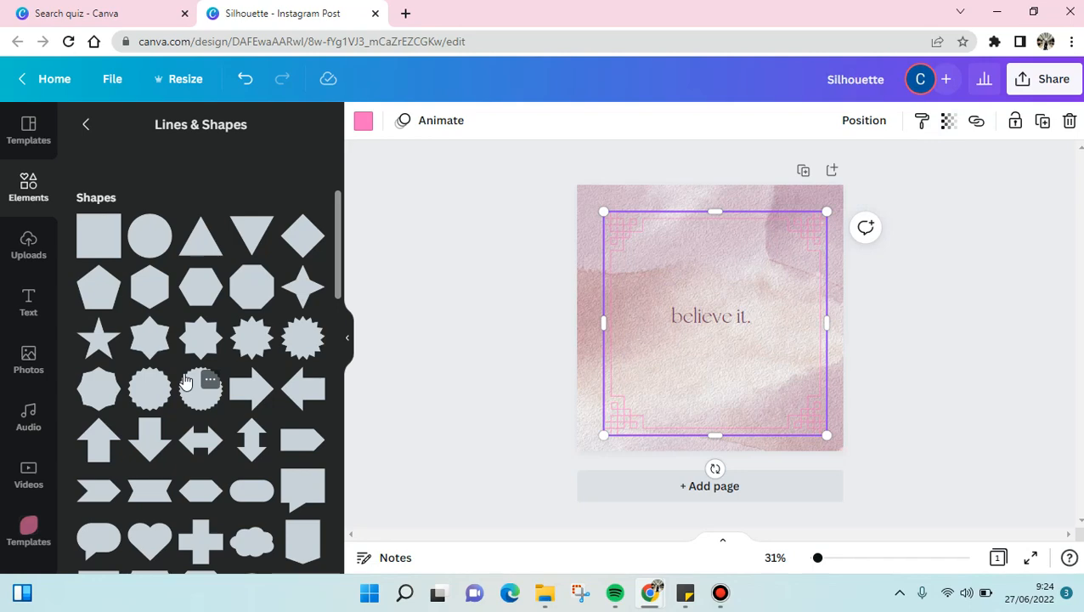
Scroll the Lines & Shapes panel down to reach the circle shape
scroll(down, 3)
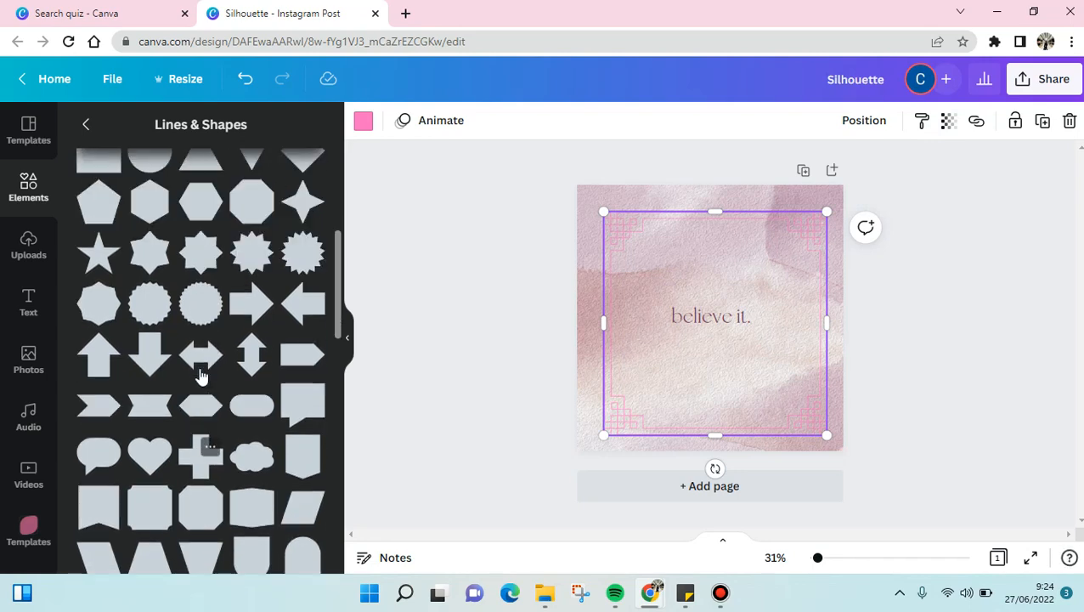
scroll(down, 3)
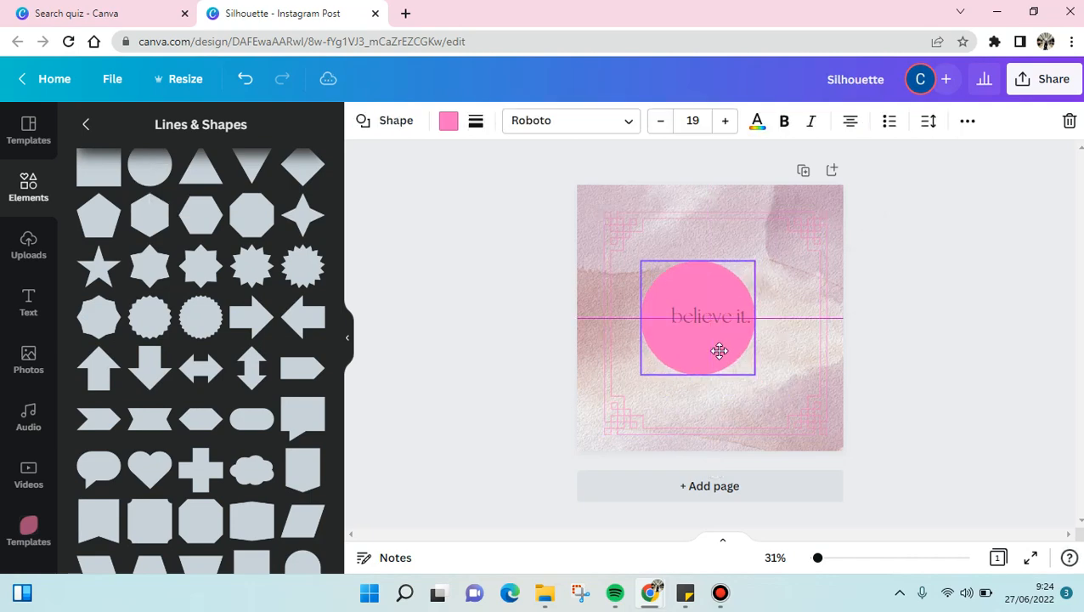
Bring up the pink circle's context menu with its layering options
right_click(719, 351)
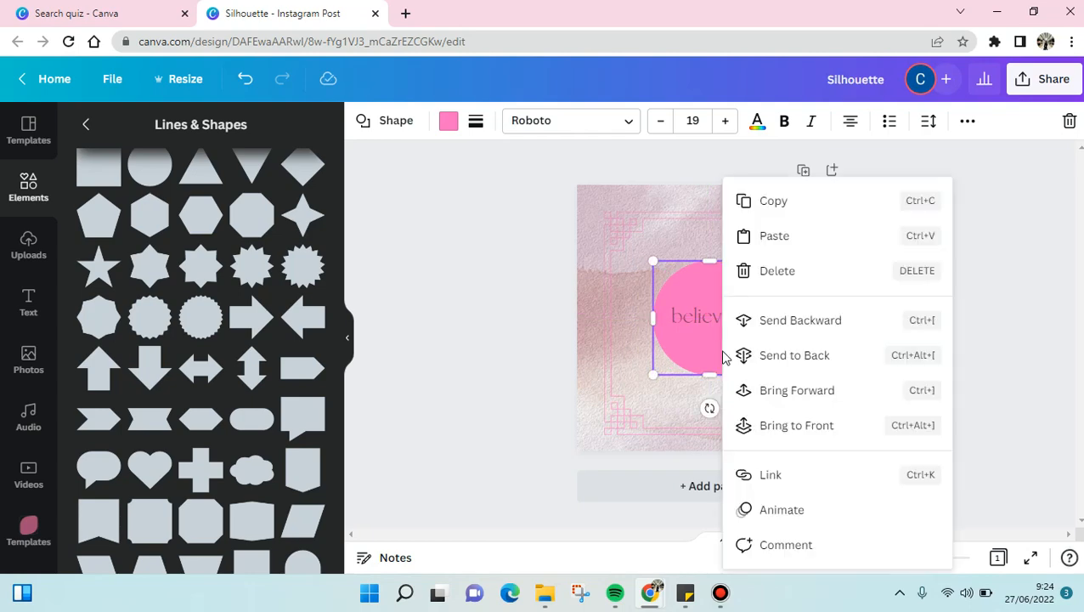
mouse_move(822, 424)
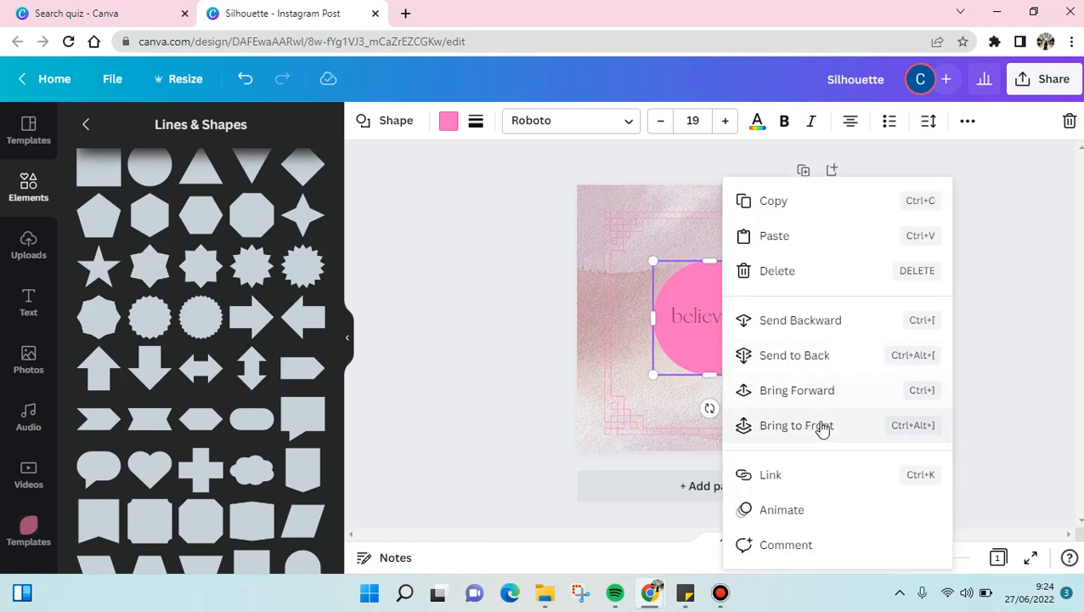
mouse_move(785, 329)
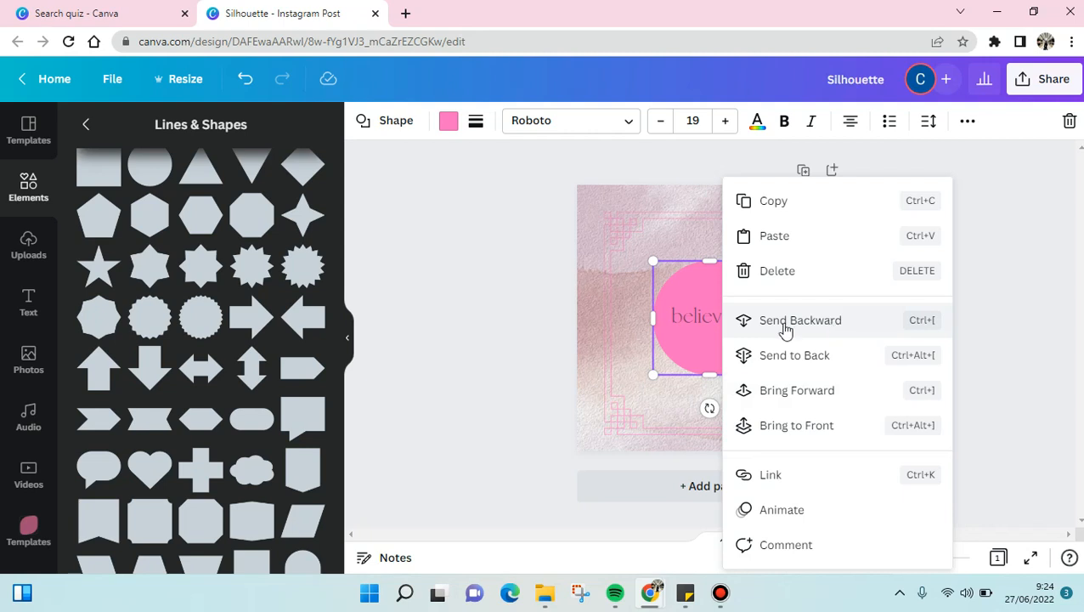